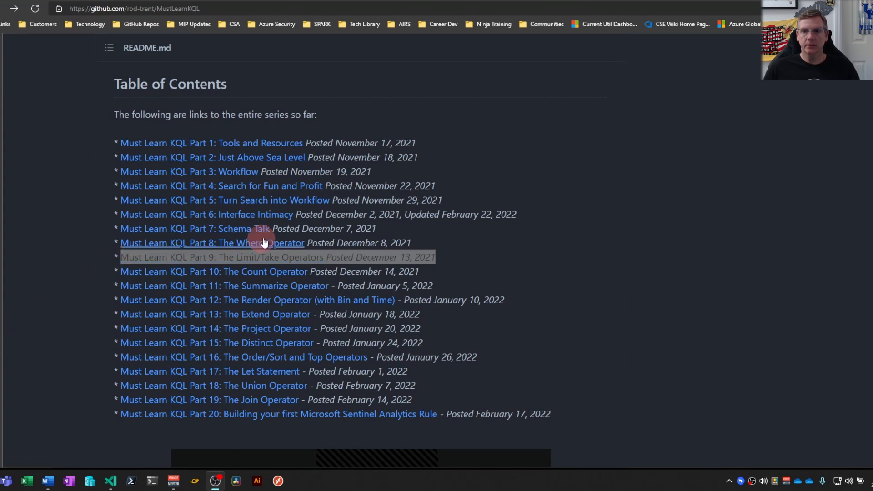
{"action": "mouse_move", "coordinate": [444, 266]}
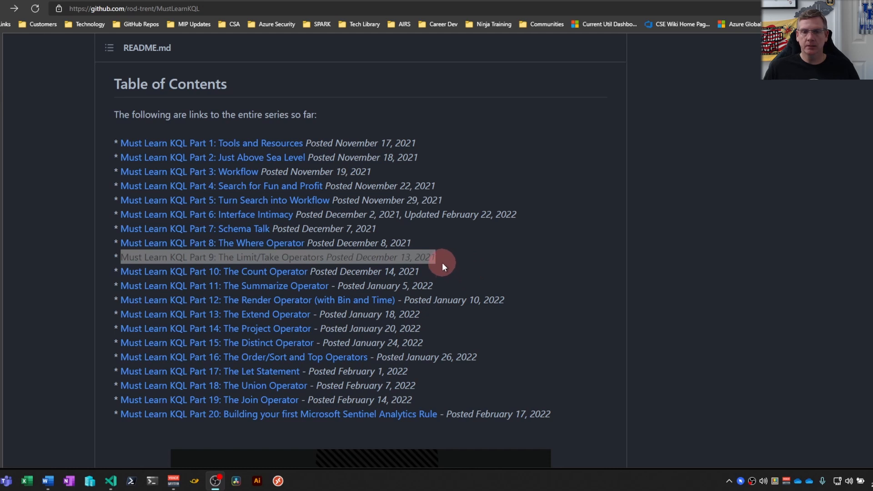
{"action": "mouse_move", "coordinate": [440, 263]}
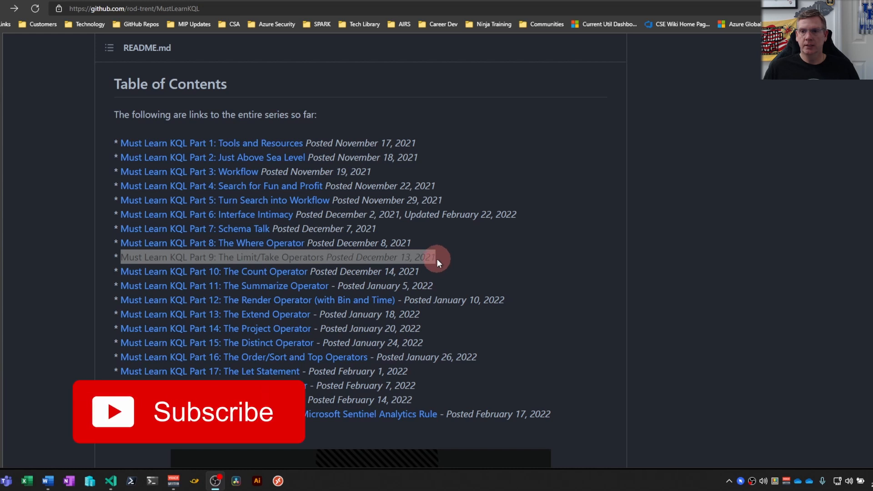
Enlarge the results grid to show more of the ten sampled SecurityEvent rows.
{"action": "left_click_drag", "start_coordinate": [206, 228], "coordinate": [437, 256]}
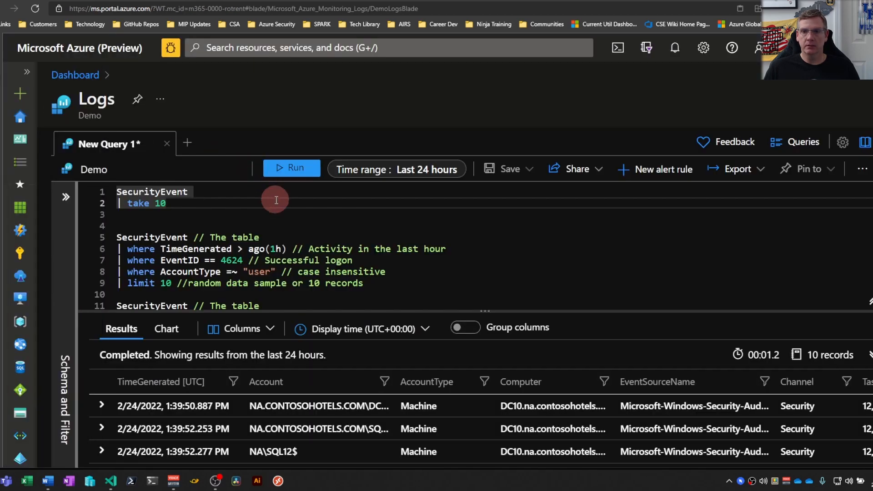
{"action": "mouse_move", "coordinate": [247, 201]}
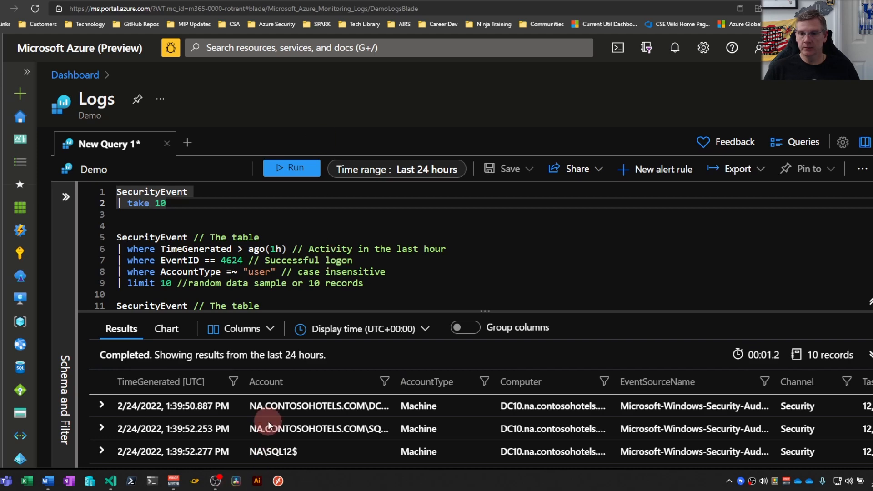
{"action": "scroll", "scroll_direction": "down", "scroll_amount": 3}
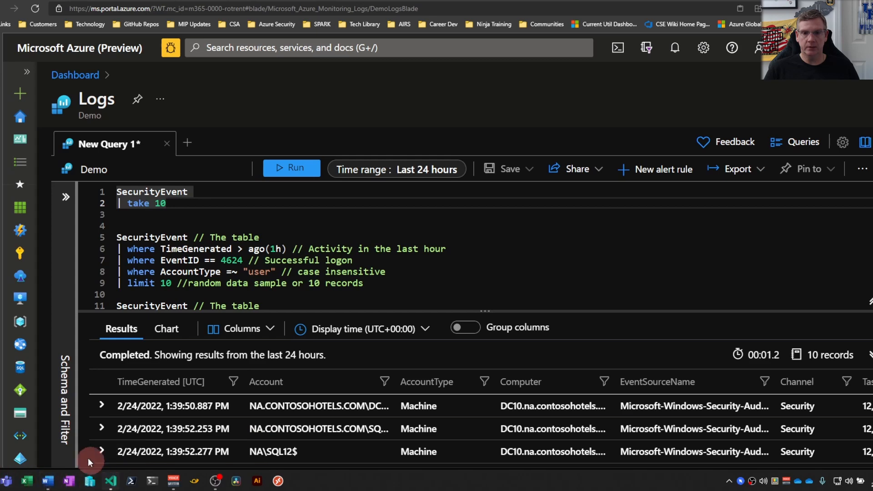
{"action": "mouse_move", "coordinate": [340, 387]}
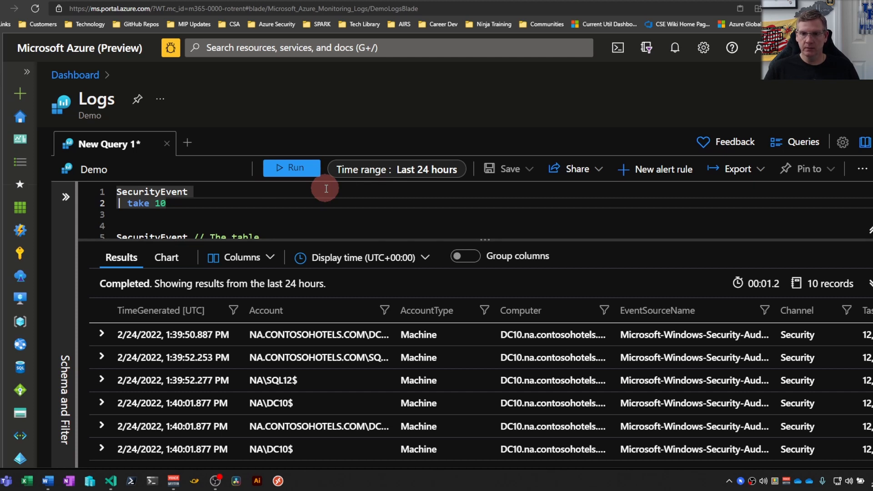
Rerun the take 10 SecurityEvent query, then change it to take 5 and rerun.
{"action": "left_click", "coordinate": [291, 168]}
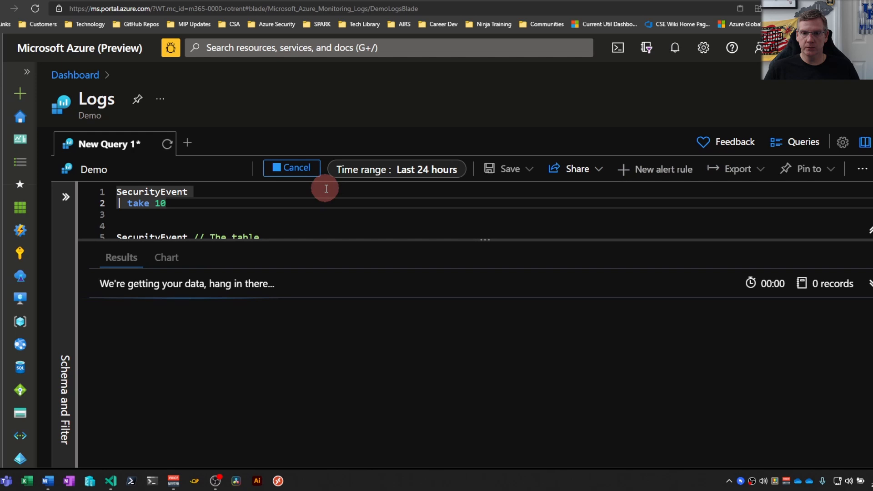
{"action": "left_click", "coordinate": [291, 168]}
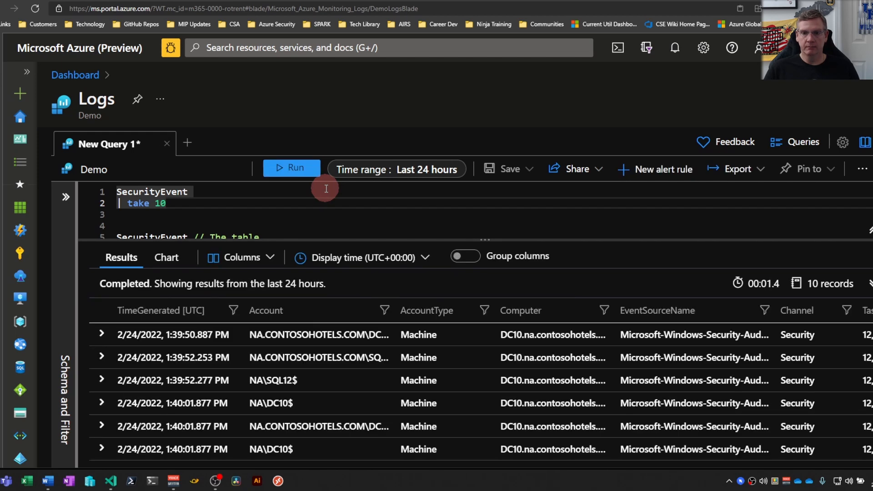
{"action": "left_click", "coordinate": [291, 169]}
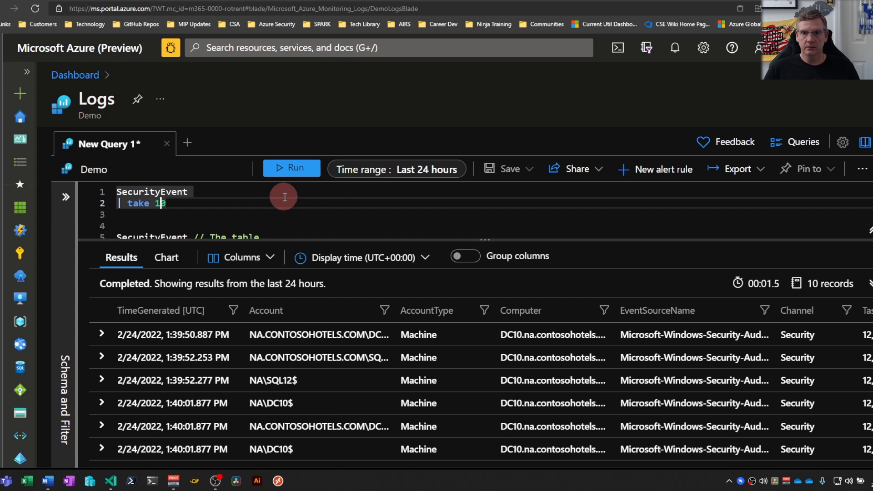
{"action": "key", "text": "Backspace"}
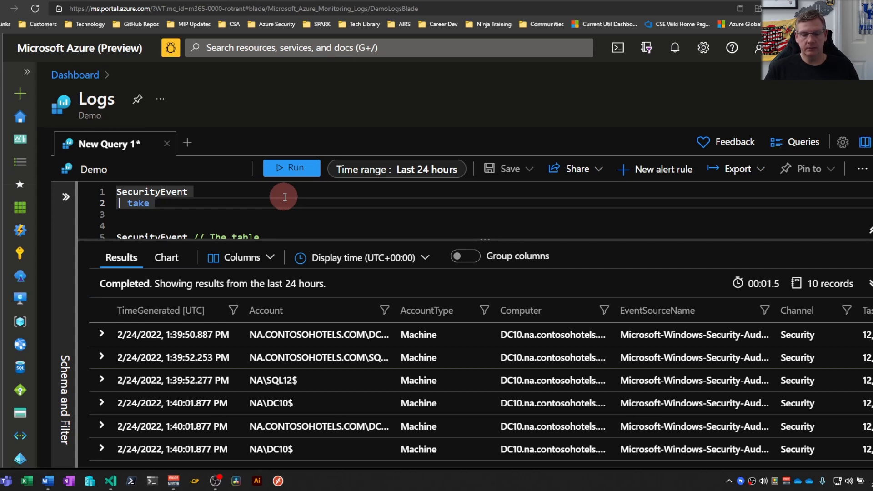
{"action": "type", "text": "5"}
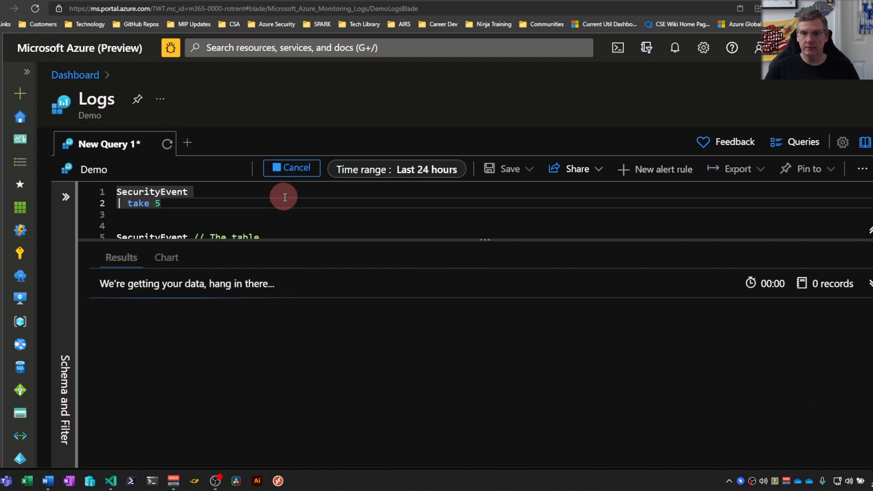
{"action": "left_click", "coordinate": [291, 168]}
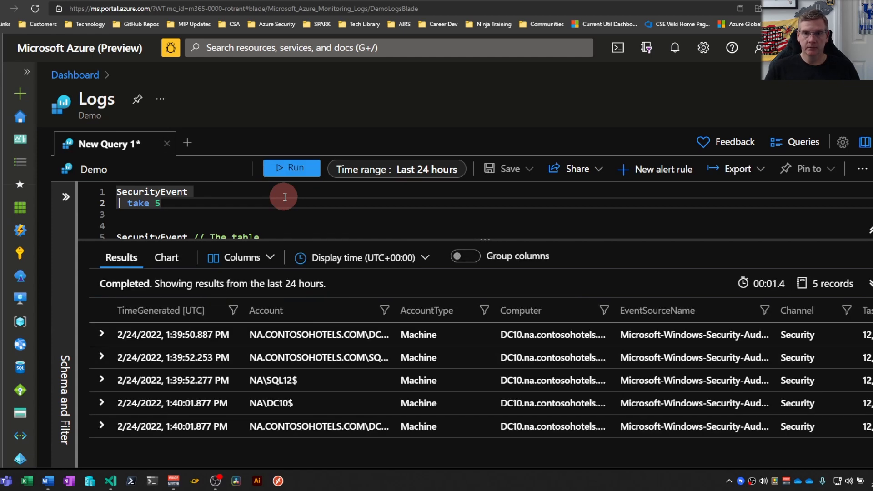
{"action": "left_click", "coordinate": [291, 168]}
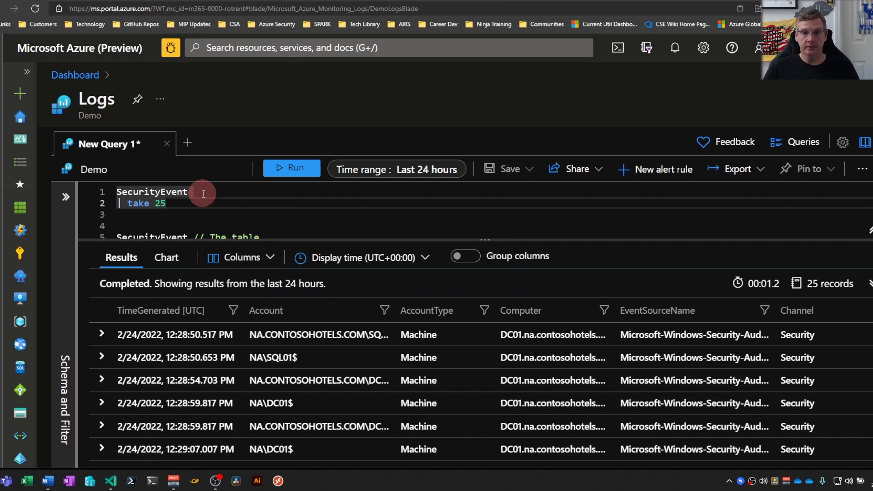
{"action": "mouse_move", "coordinate": [458, 215]}
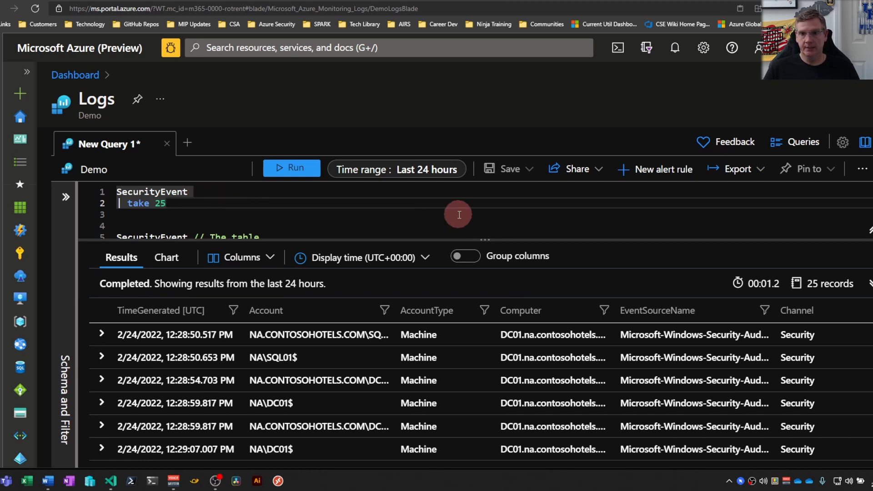
{"action": "mouse_move", "coordinate": [362, 208]}
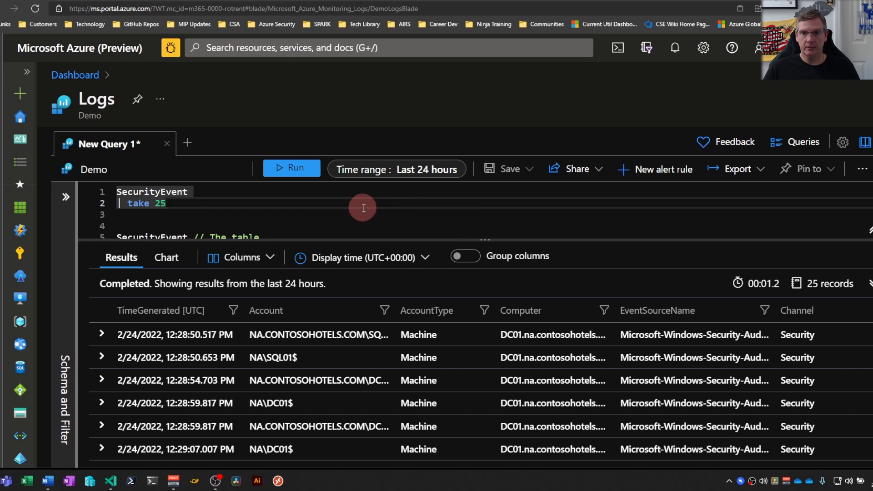
{"action": "mouse_move", "coordinate": [380, 208]}
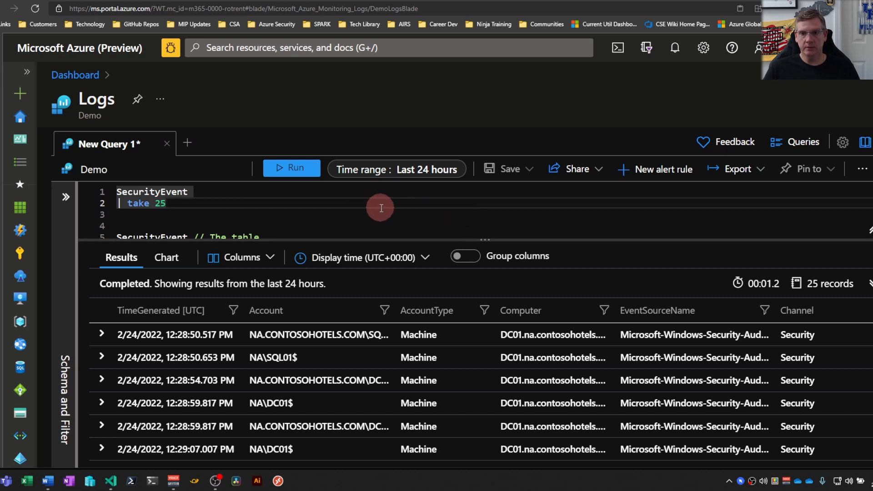
{"action": "mouse_move", "coordinate": [363, 196]}
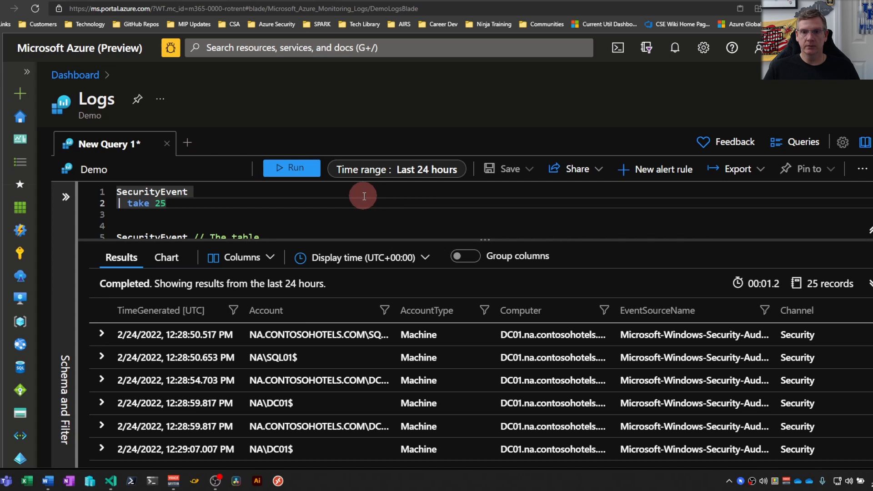
{"action": "mouse_move", "coordinate": [306, 208]}
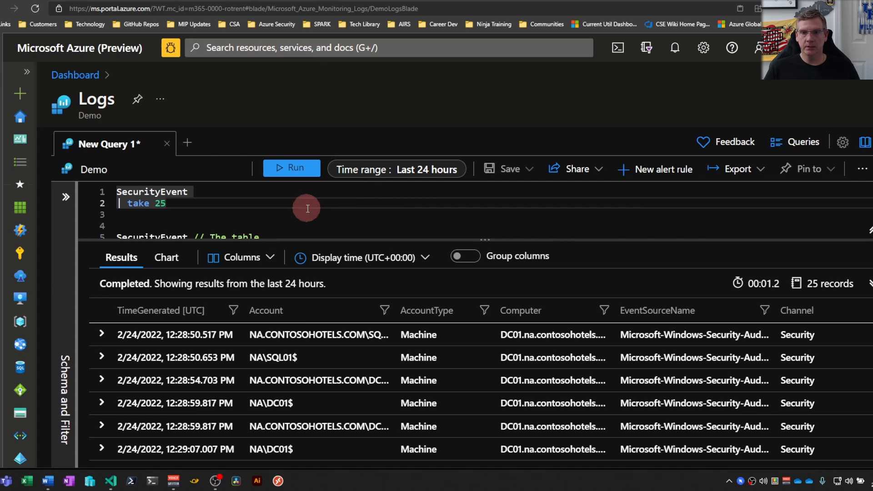
{"action": "mouse_move", "coordinate": [276, 240]}
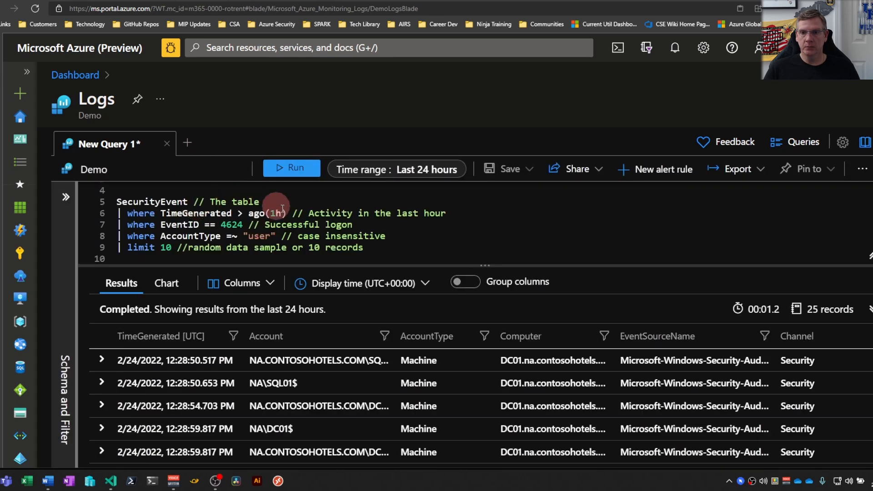
{"action": "mouse_move", "coordinate": [516, 244]}
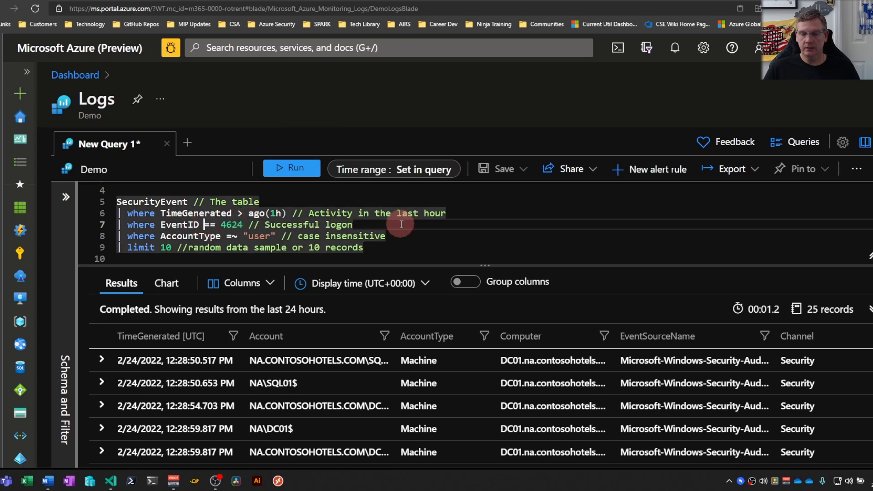
Run the last-hour successful logon query with limit 10, then select the limit operator.
{"action": "left_click", "coordinate": [291, 169]}
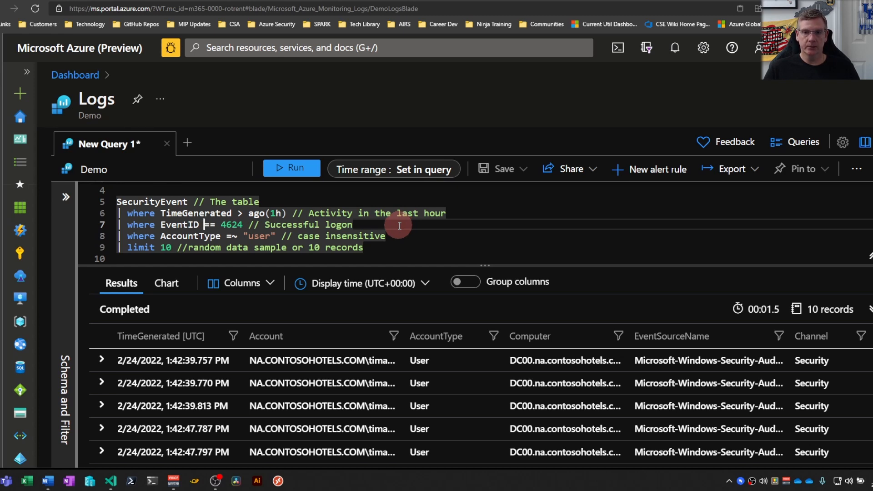
{"action": "mouse_move", "coordinate": [410, 408]}
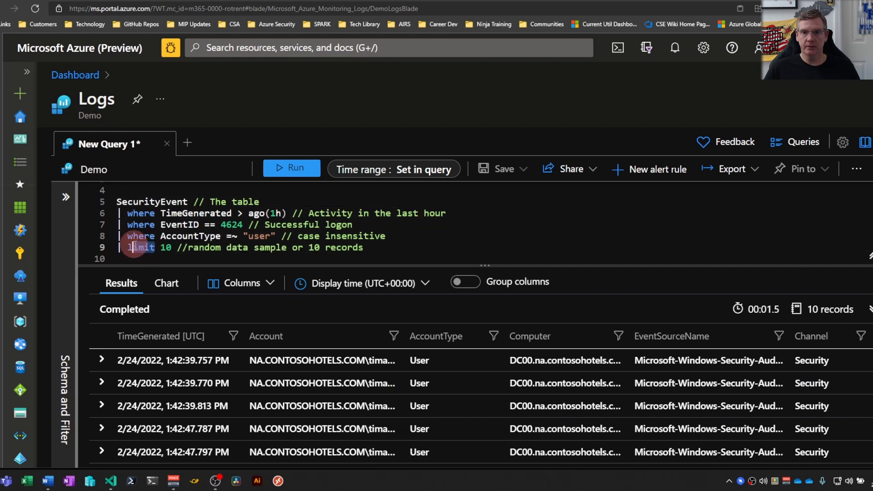
{"action": "left_click", "coordinate": [393, 169]}
{"action": "type", "text": "ake"}
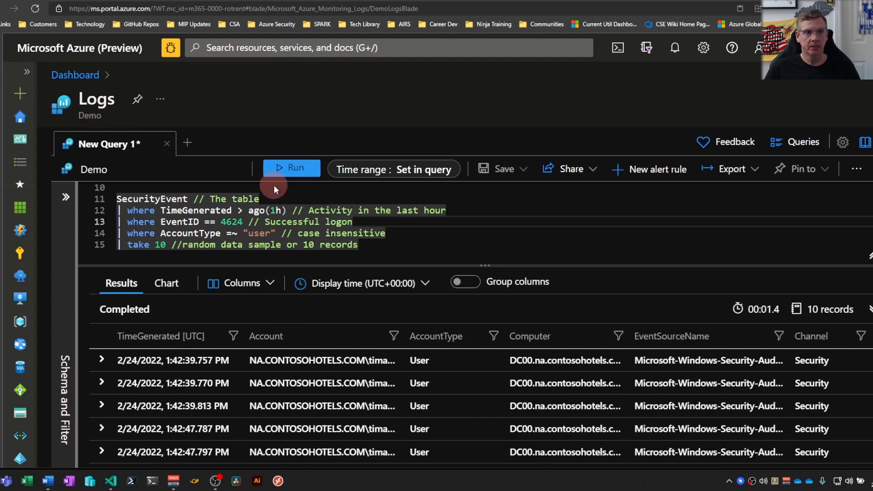
Run the take 10 successful-logon query, which reports 13,360 records.
{"action": "left_click", "coordinate": [291, 168]}
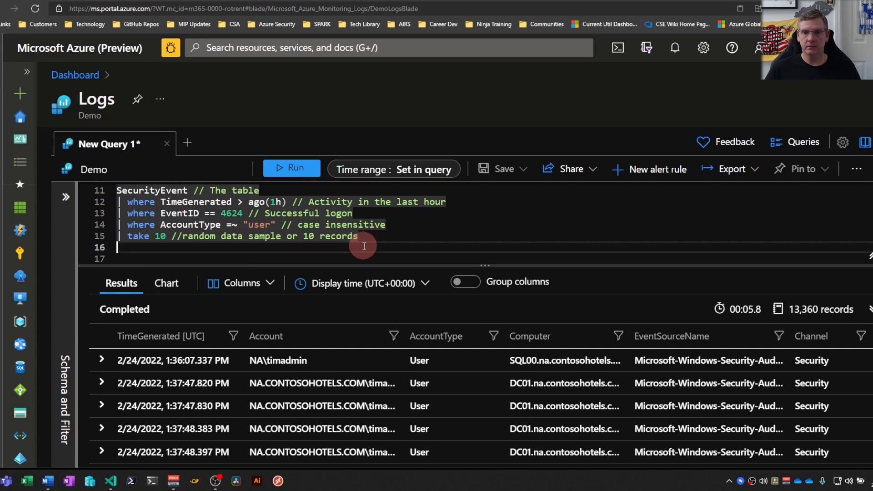
Widen the logon query to ago(7d) with take 1000 and run it.
{"action": "left_click", "coordinate": [394, 169]}
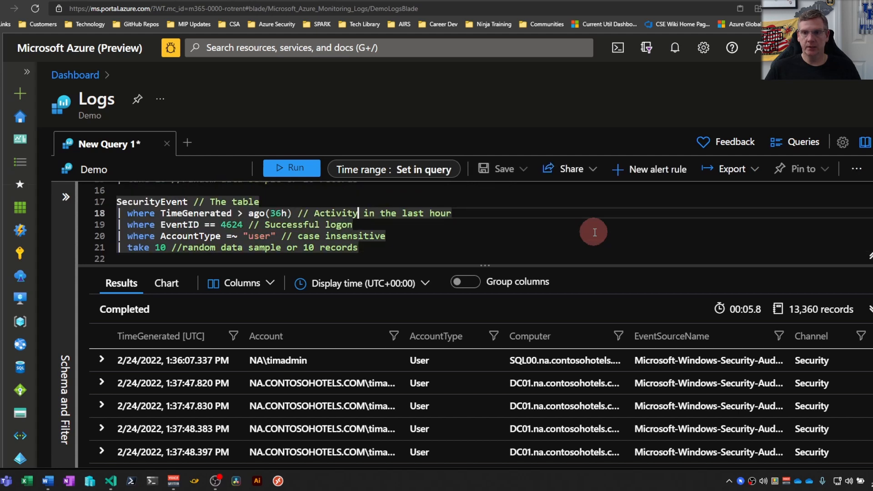
{"action": "left_click", "coordinate": [280, 213]}
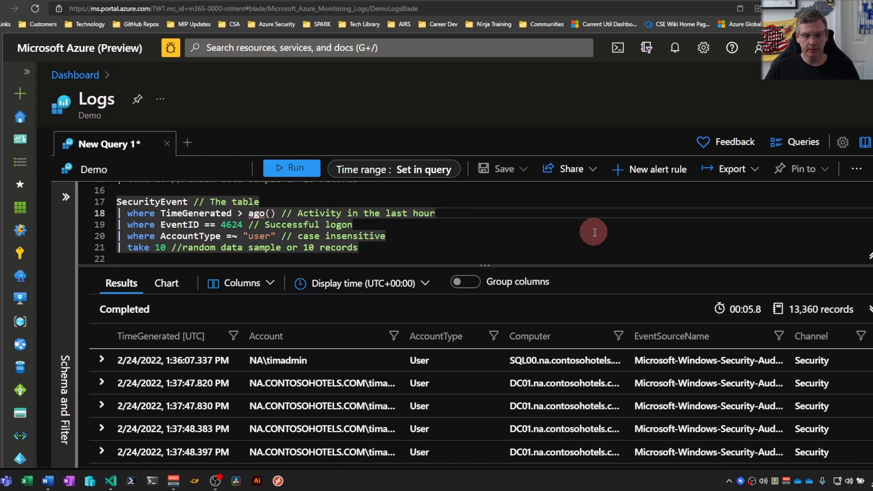
{"action": "type", "text": "7d"}
{"action": "left_click", "coordinate": [237, 247]}
{"action": "type", "text": "//"}
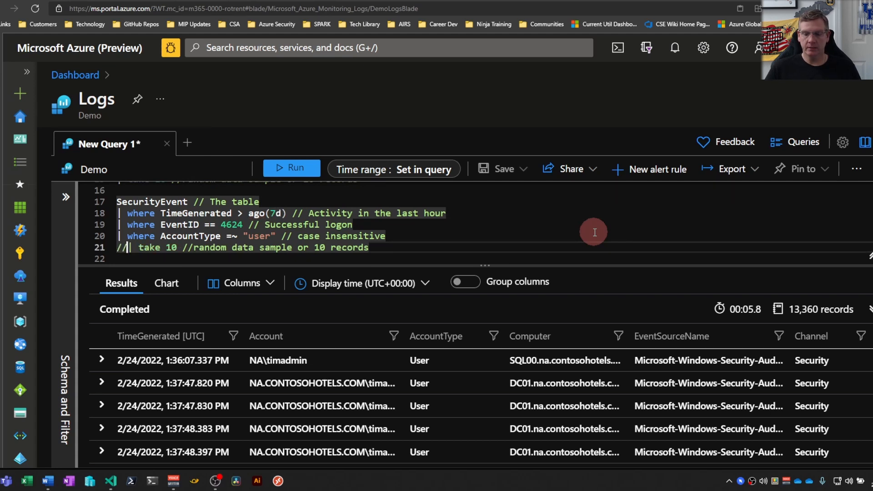
{"action": "left_click", "coordinate": [291, 168]}
{"action": "type", "text": "00"}
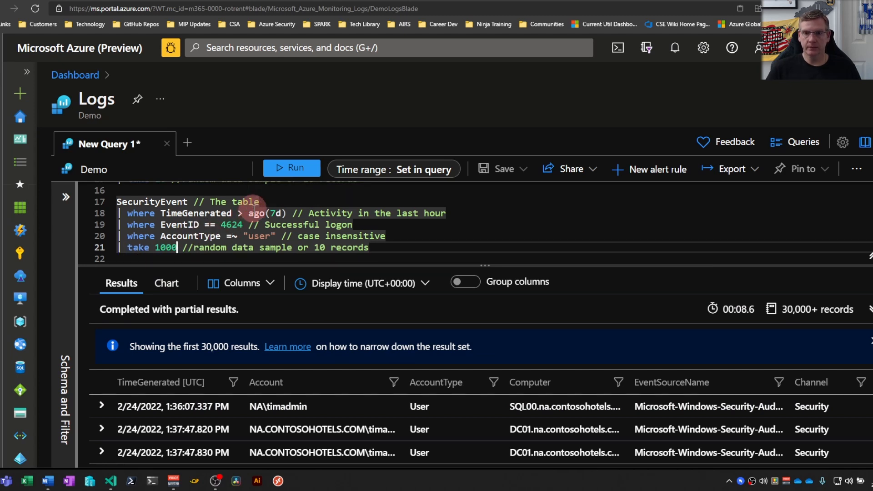
{"action": "left_click", "coordinate": [291, 168]}
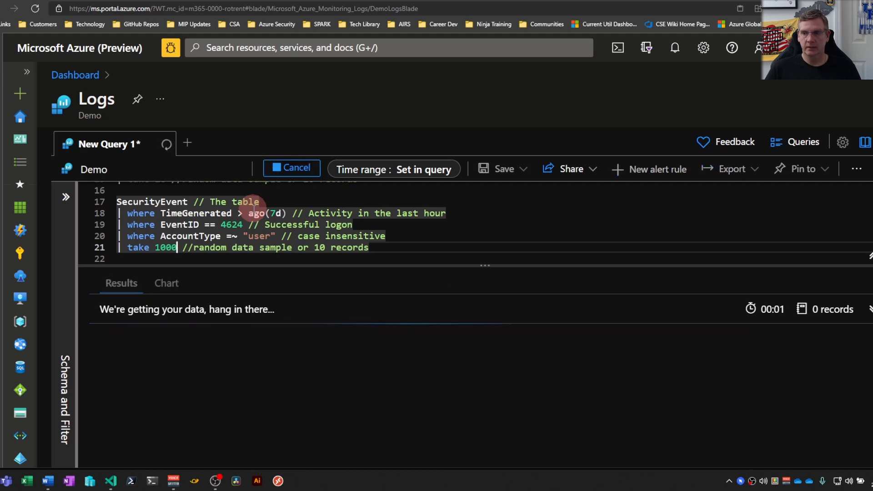